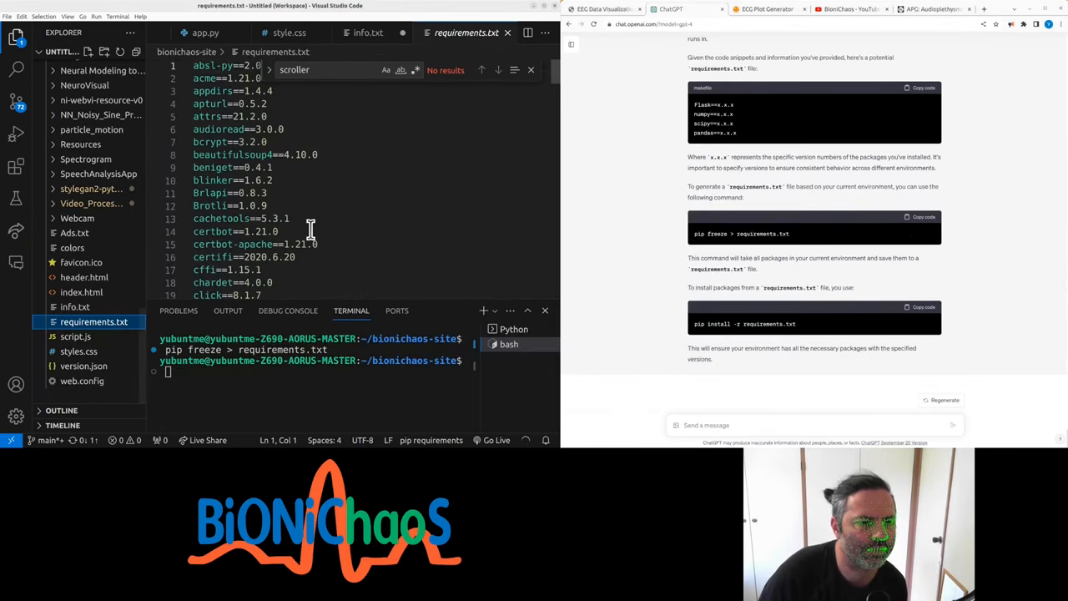
# Step: Scroll the pip freeze list past Flask and Jinja2 to neurokit2, numpy and pandas
pyautogui.scroll(-3)
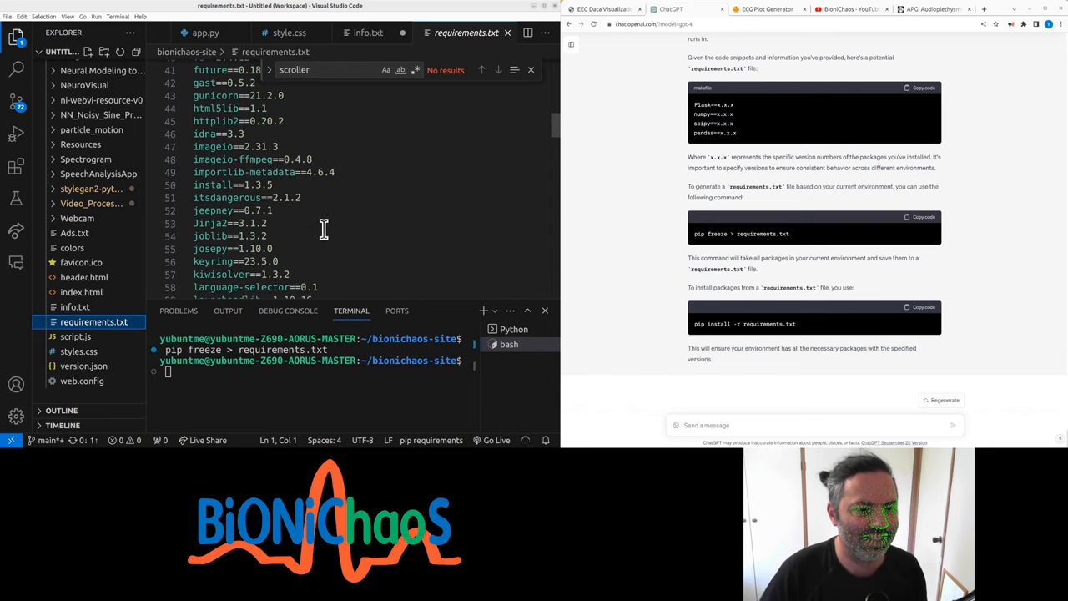
pyautogui.scroll(-3)
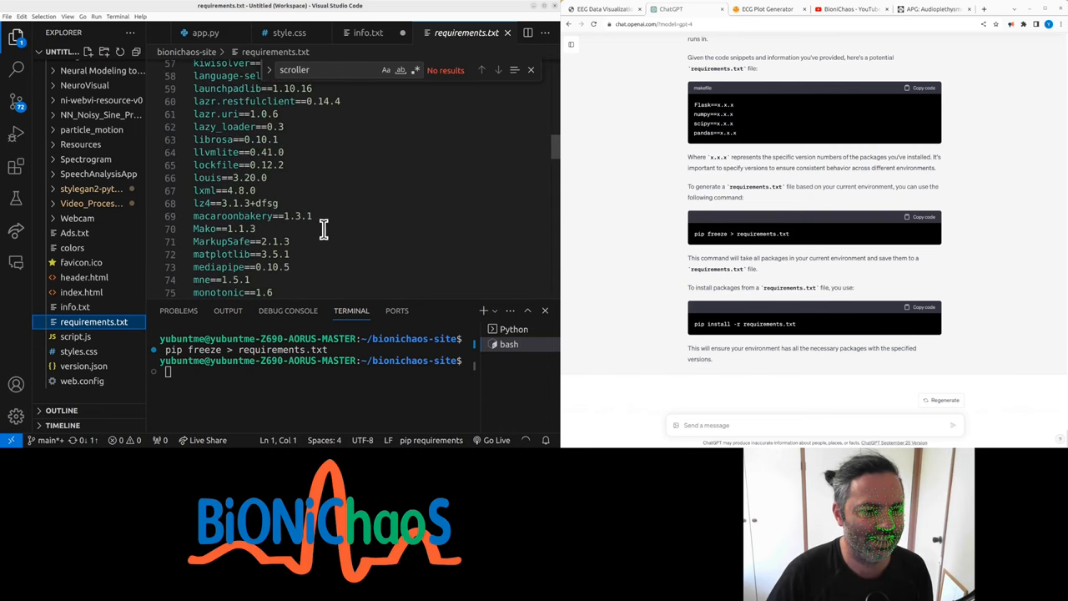
pyautogui.scroll(-3)
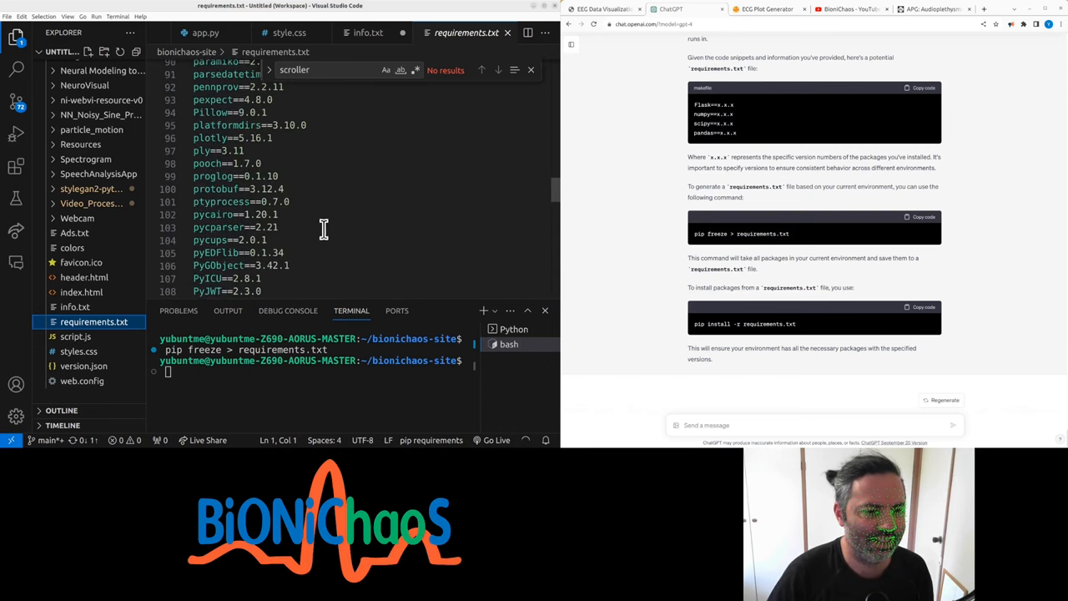
pyautogui.scroll(-3)
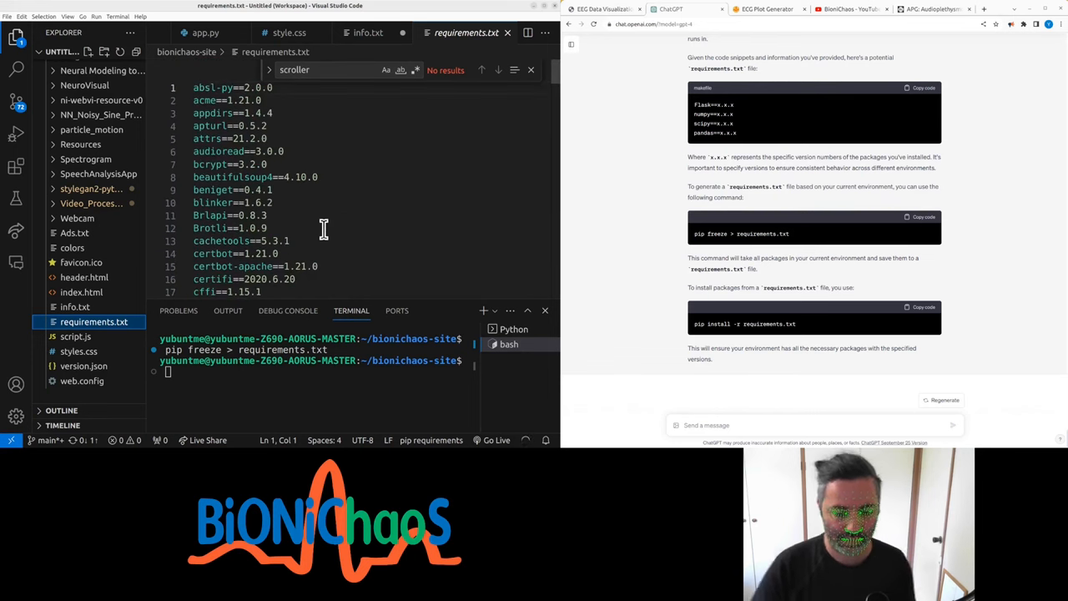
pyautogui.scroll(-3)
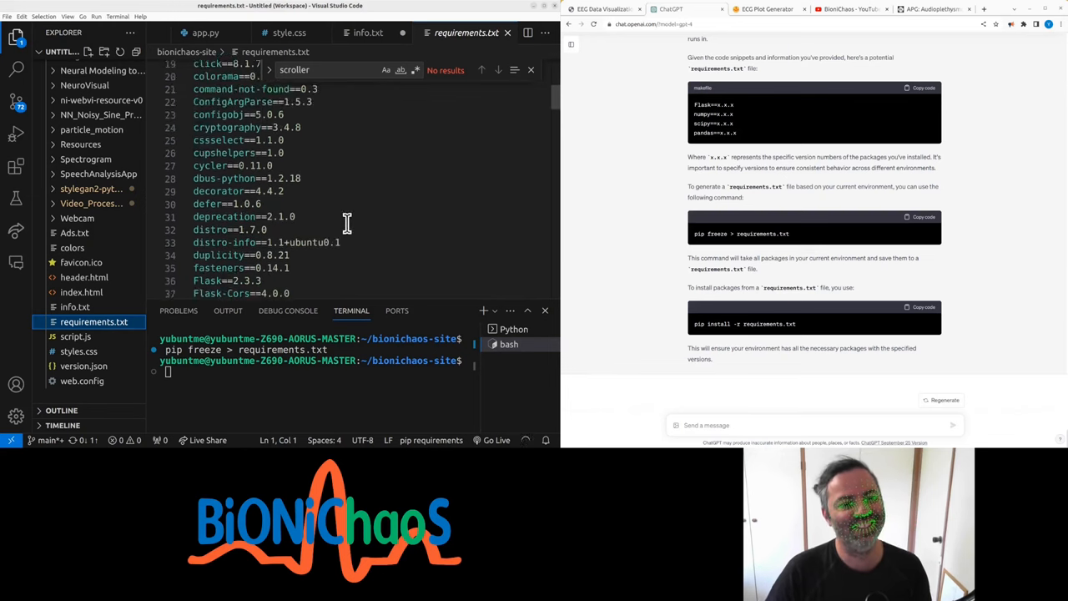
pyautogui.scroll(-3)
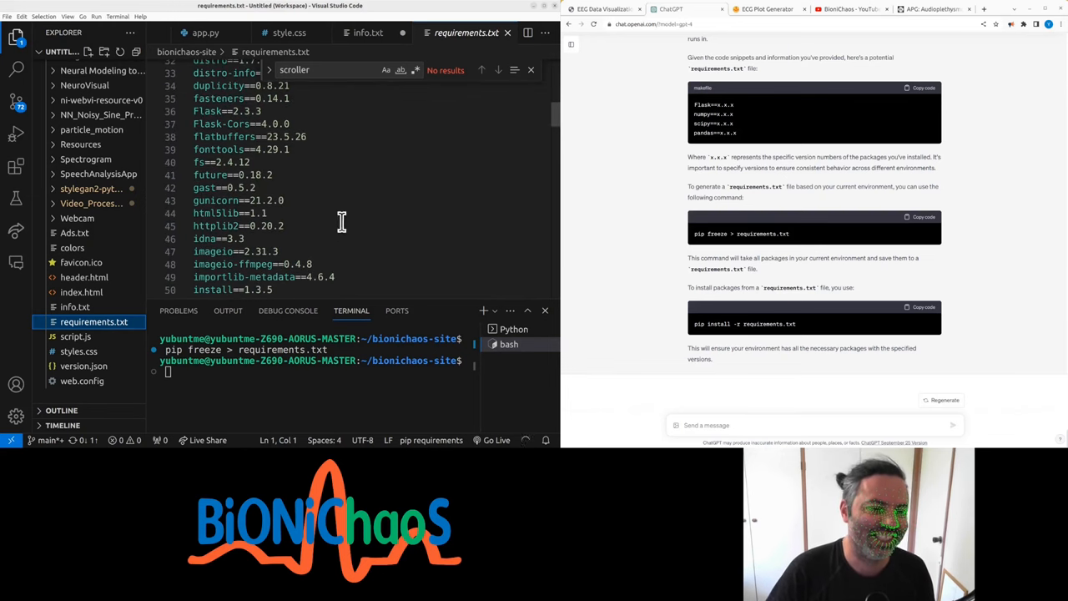
pyautogui.scroll(3)
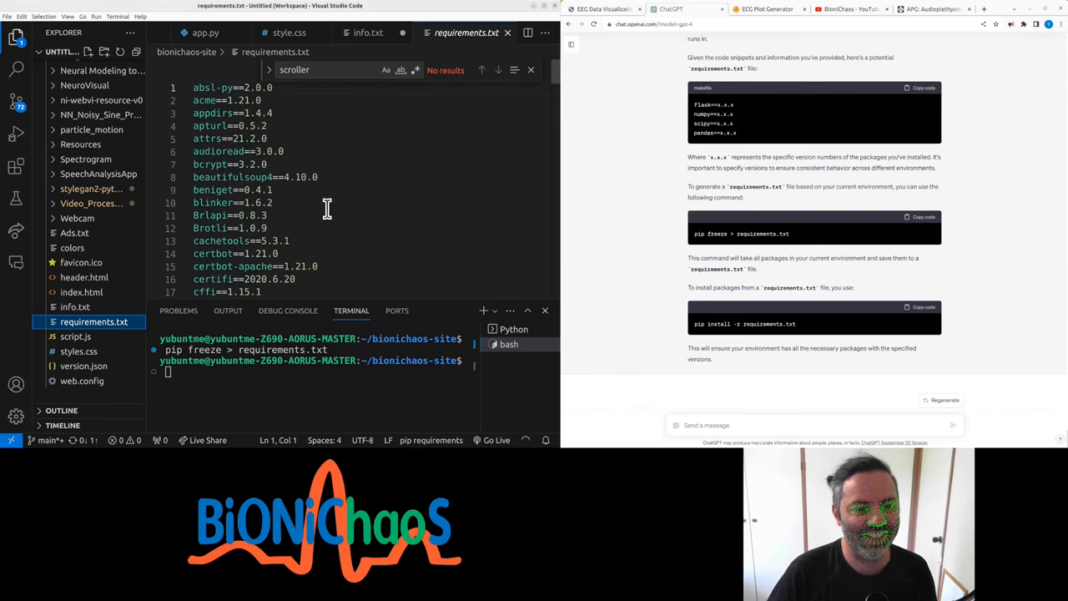
pyautogui.moveTo(438, 207)
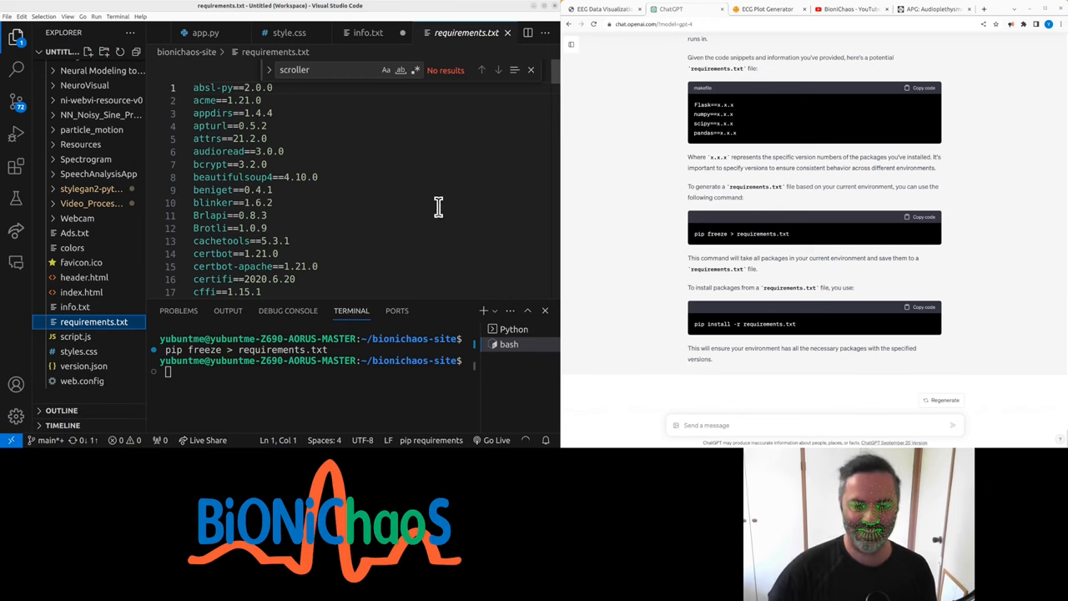
pyautogui.moveTo(442, 298)
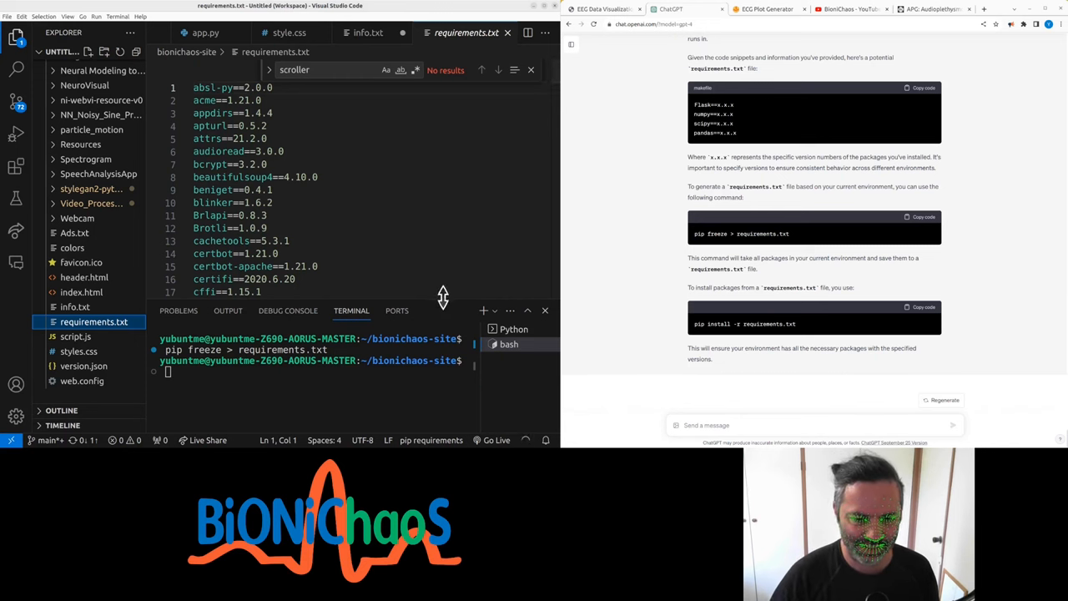
pyautogui.scroll(-3)
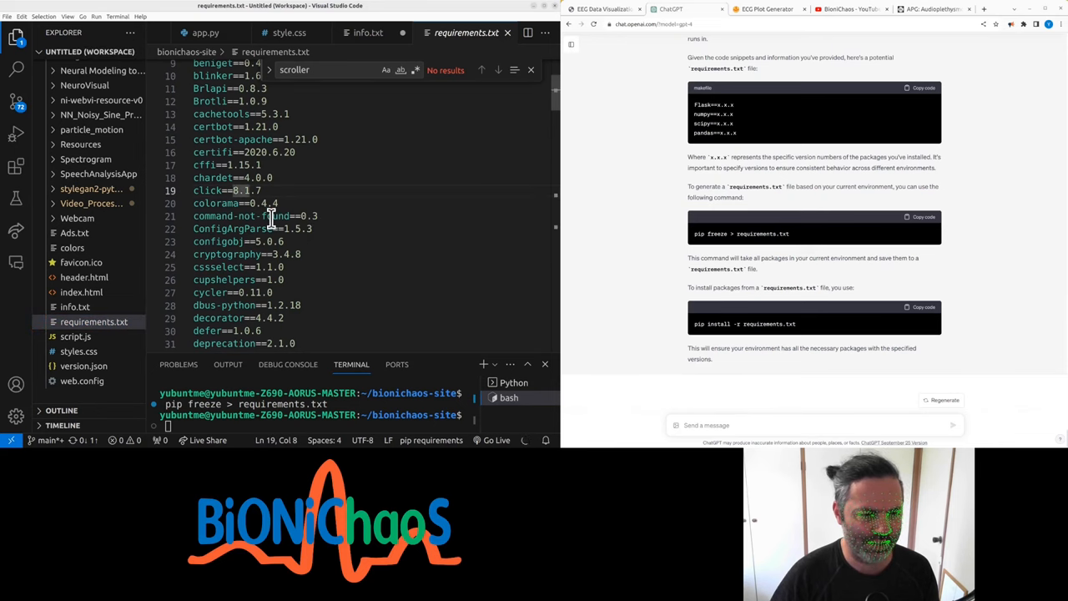
pyautogui.scroll(3)
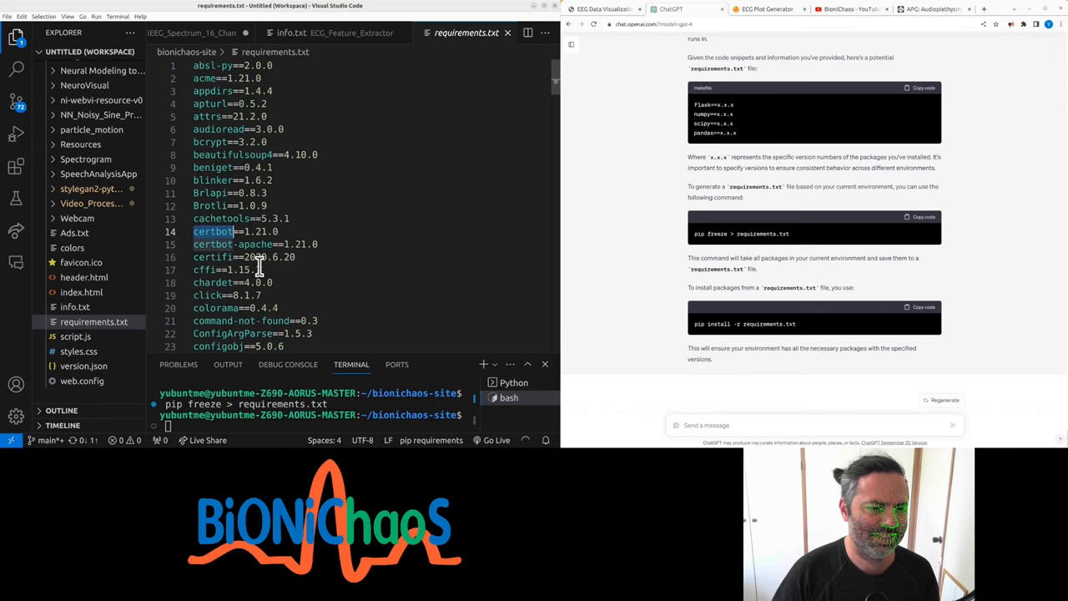
pyautogui.scroll(-3)
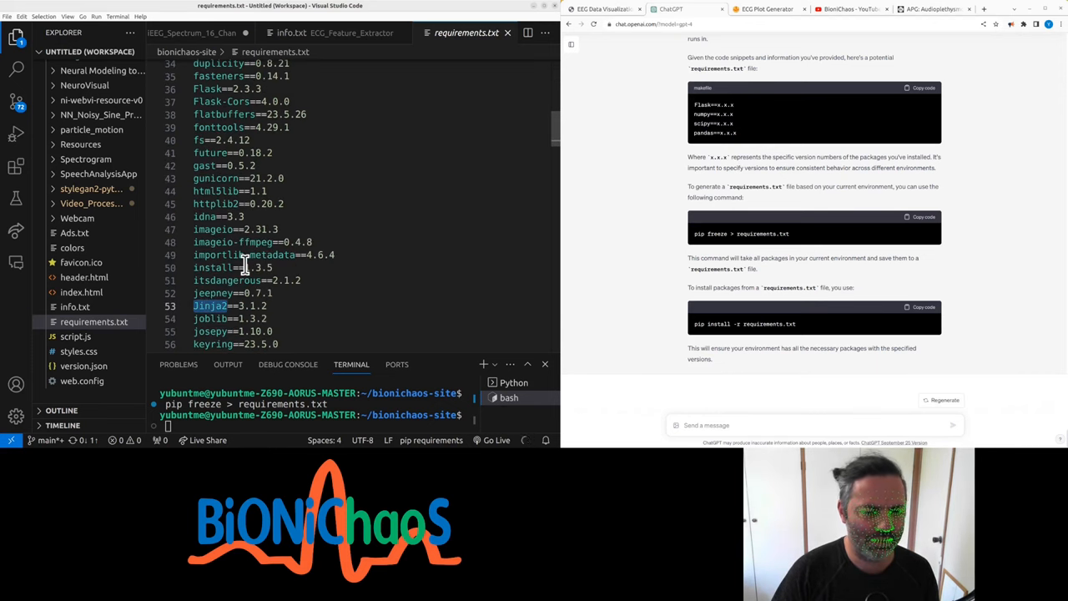
pyautogui.scroll(-3)
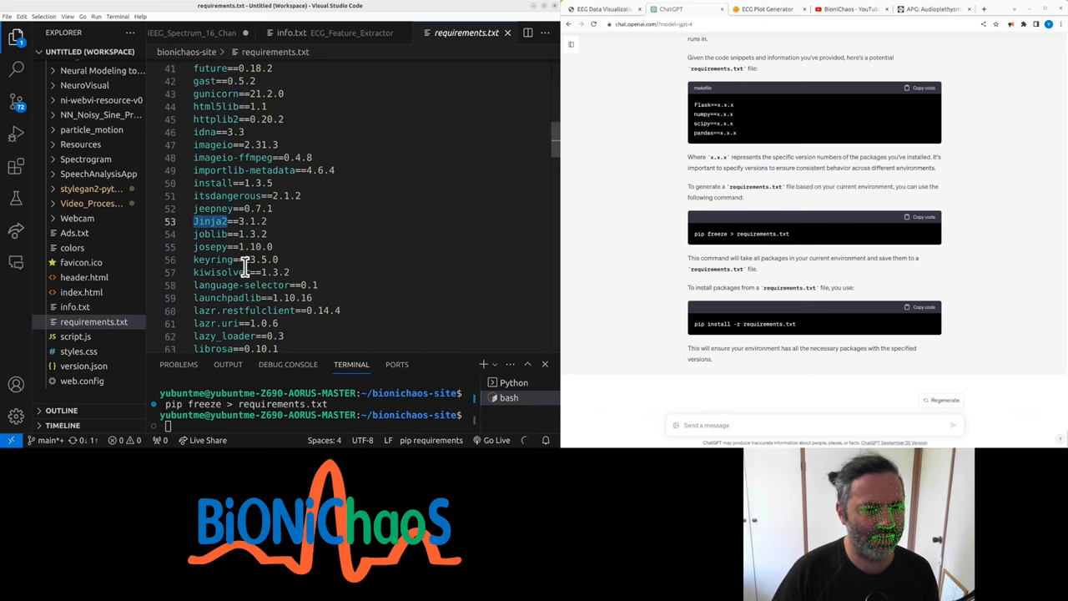
pyautogui.scroll(-3)
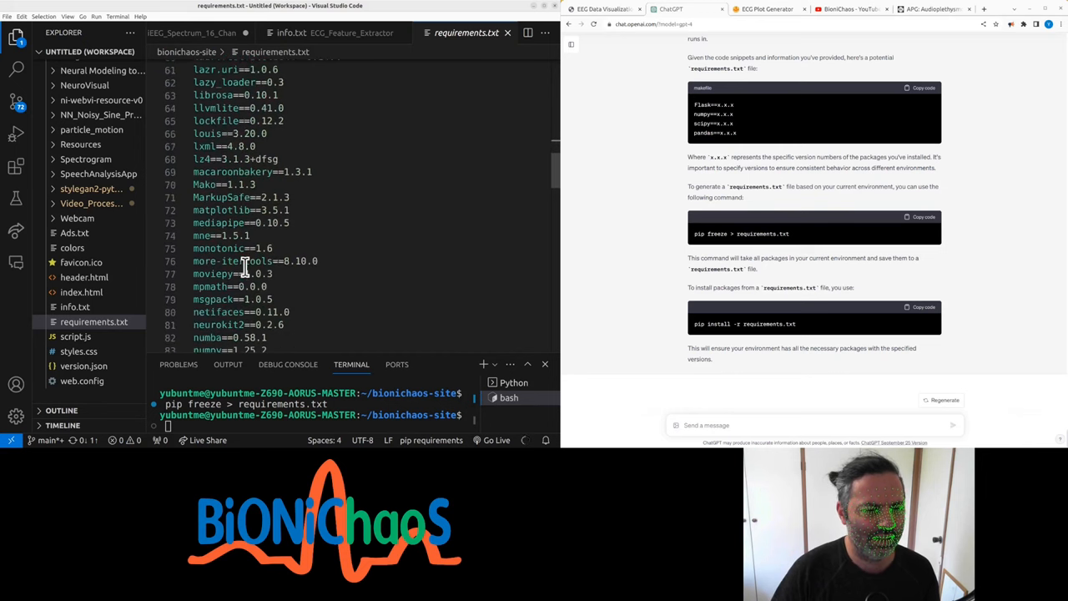
pyautogui.scroll(-3)
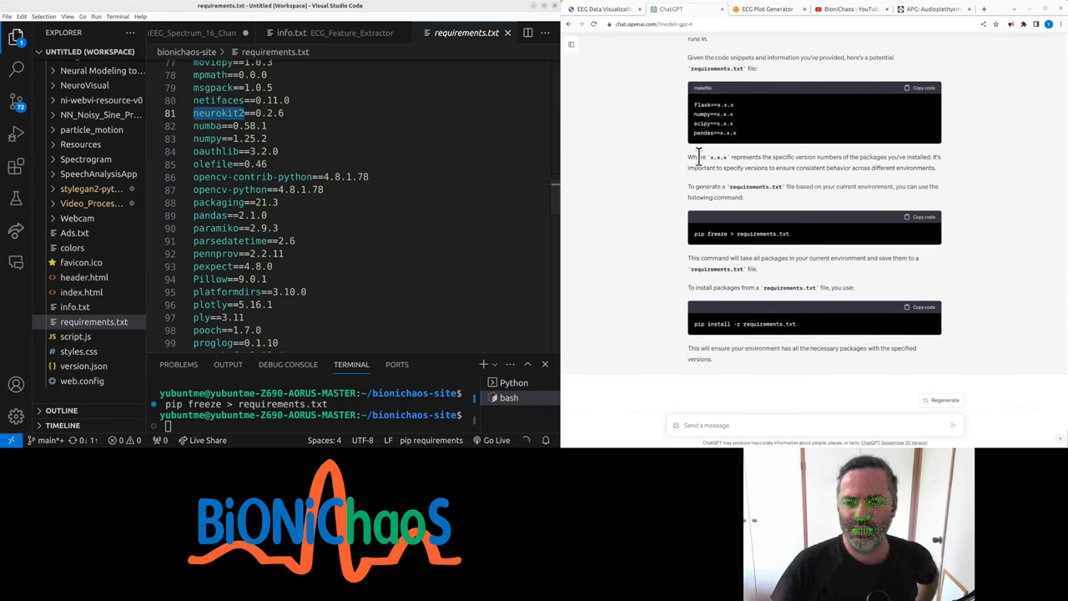
# Step: Read the frozen package list in requirements.txt down to its zope entries
pyautogui.click(767, 9)
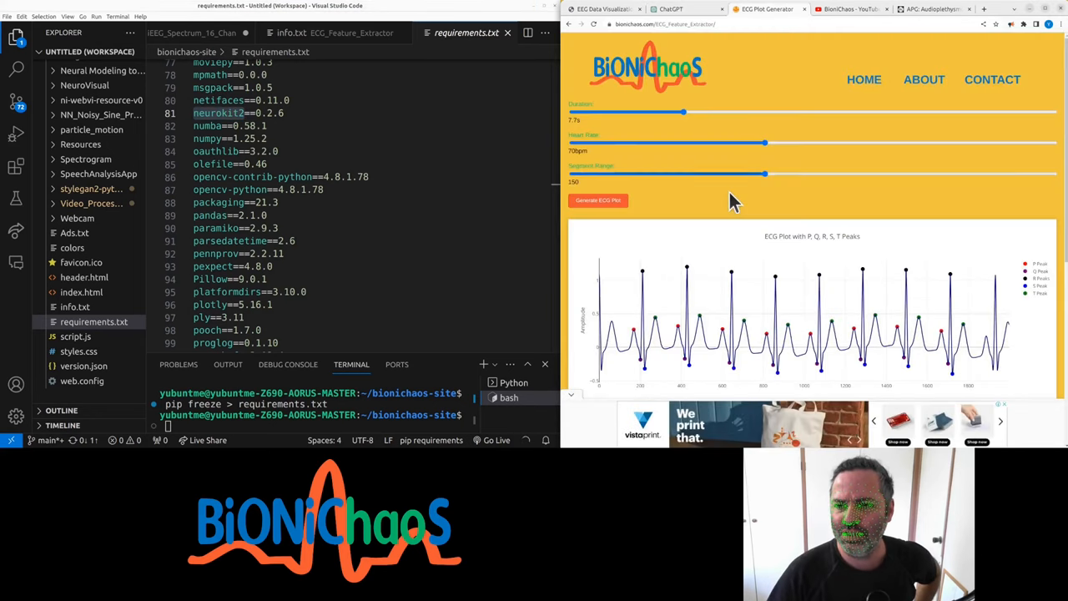
pyautogui.moveTo(567, 400)
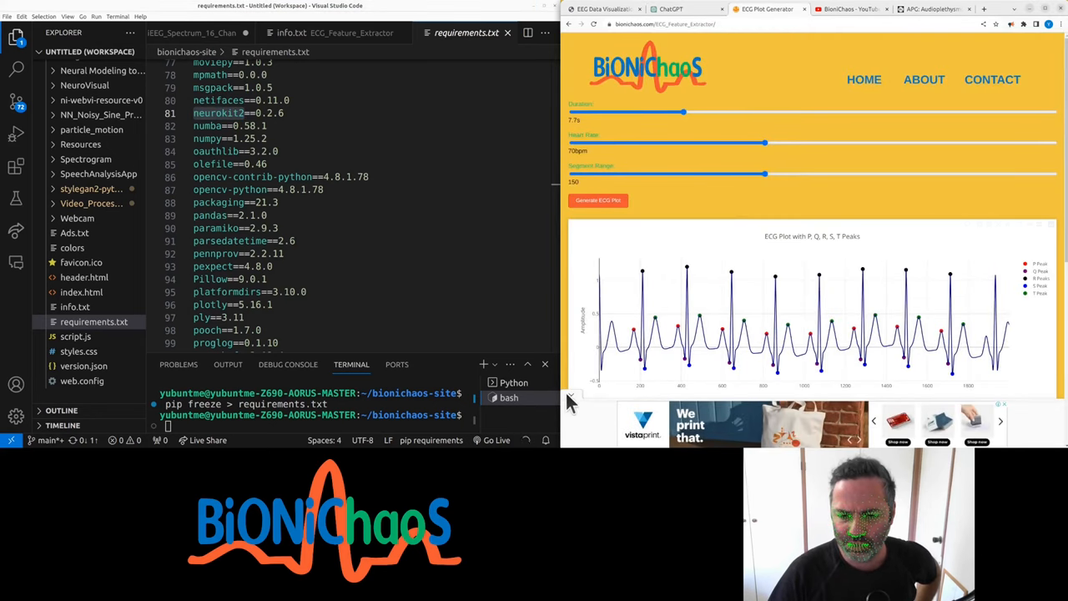
pyautogui.moveTo(684, 112); pyautogui.dragTo(789, 111)
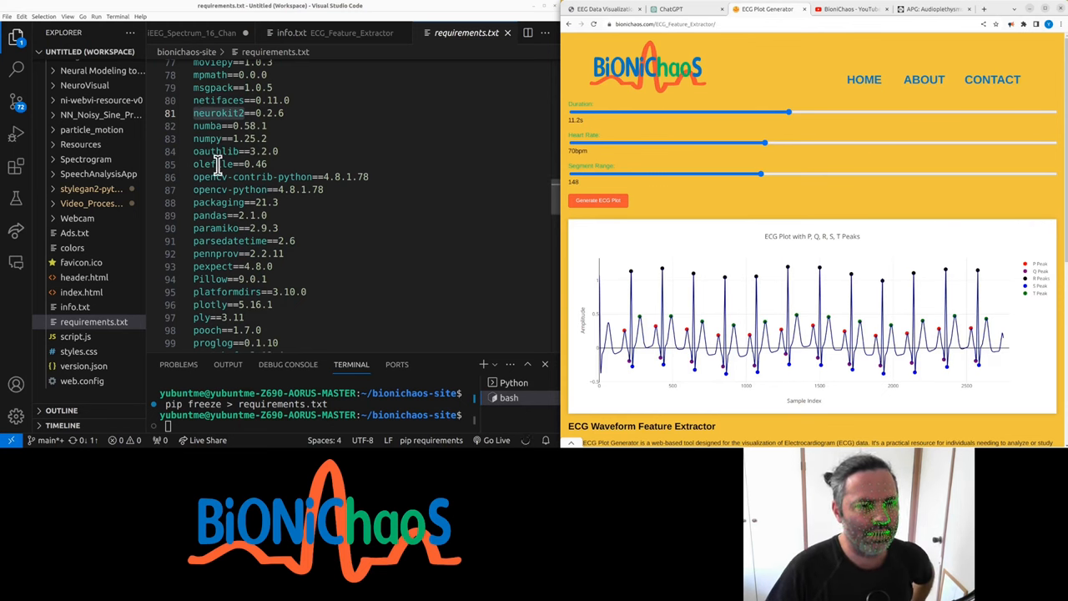
pyautogui.scroll(-3)
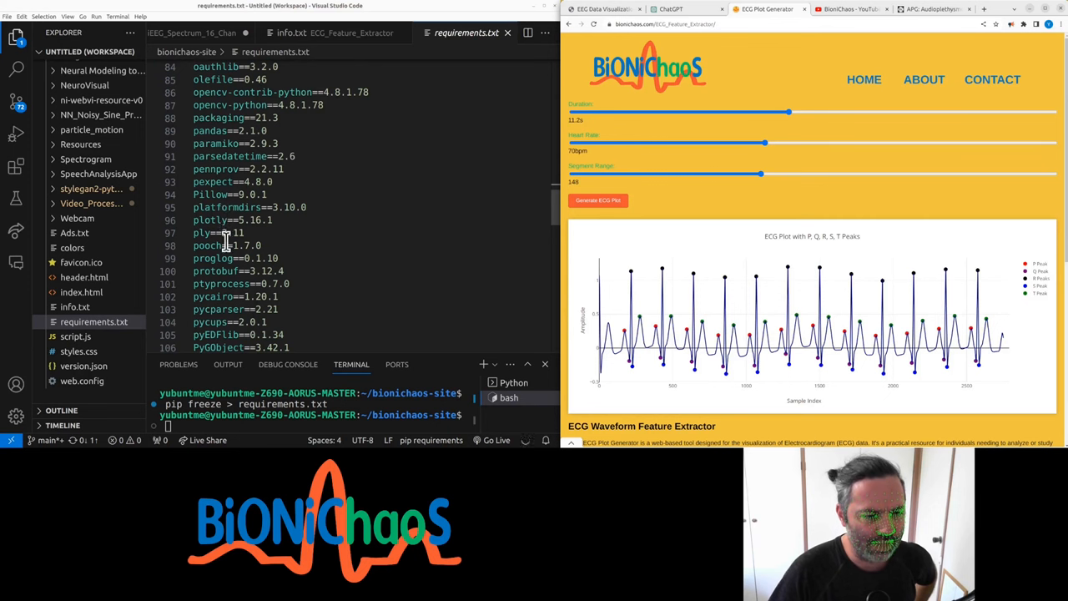
pyautogui.scroll(-3)
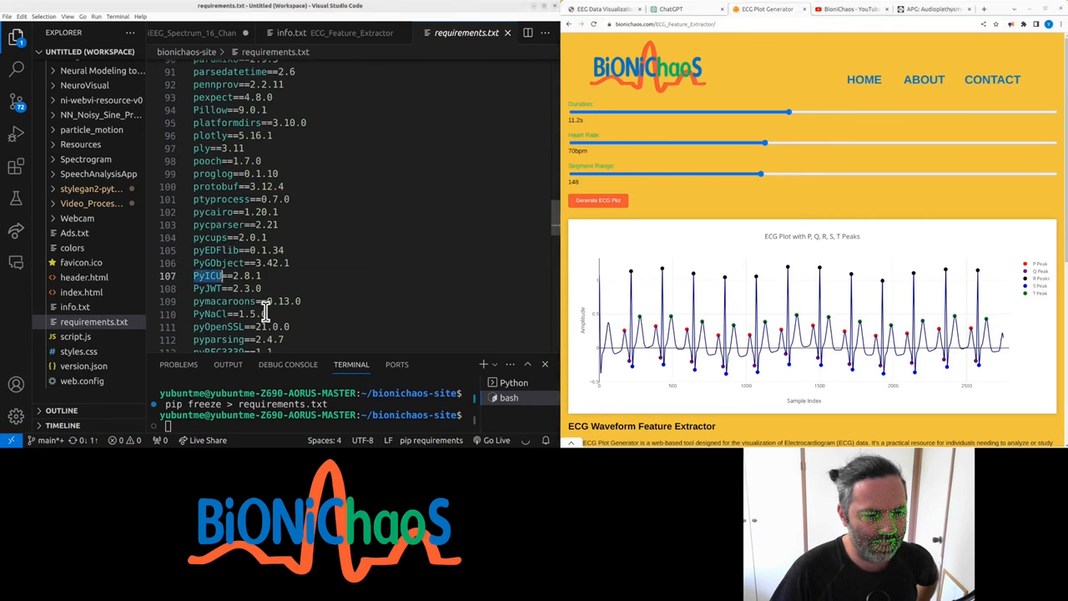
pyautogui.scroll(-3)
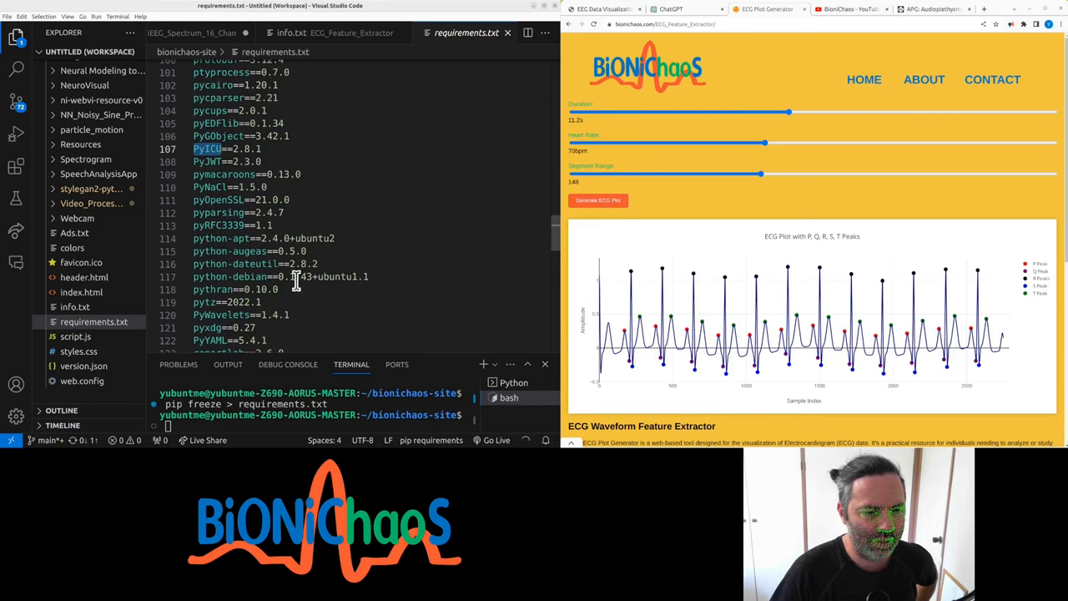
pyautogui.moveTo(204, 219)
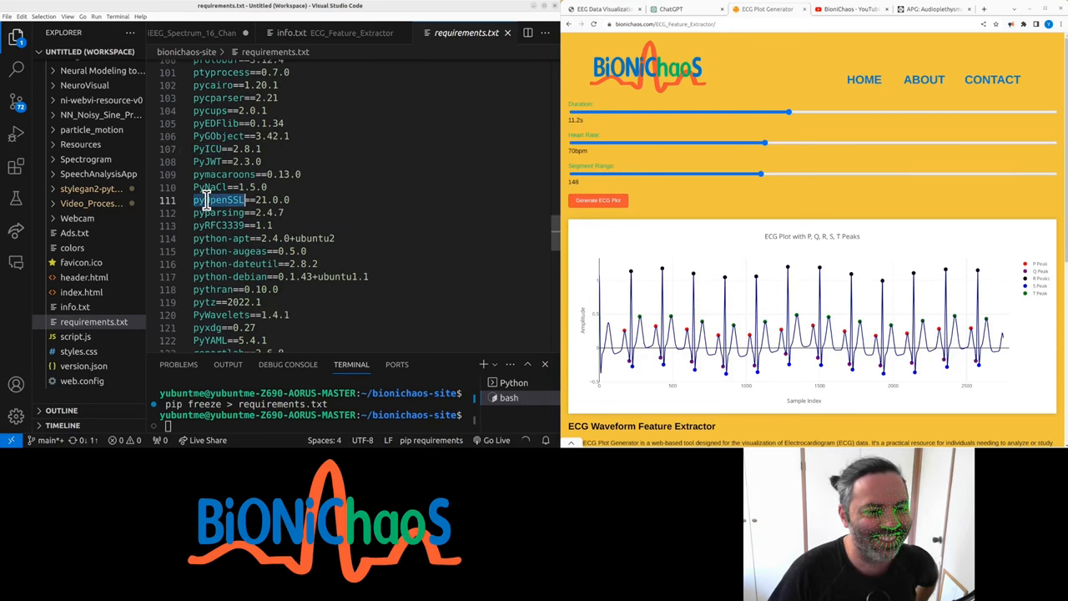
pyautogui.scroll(-3)
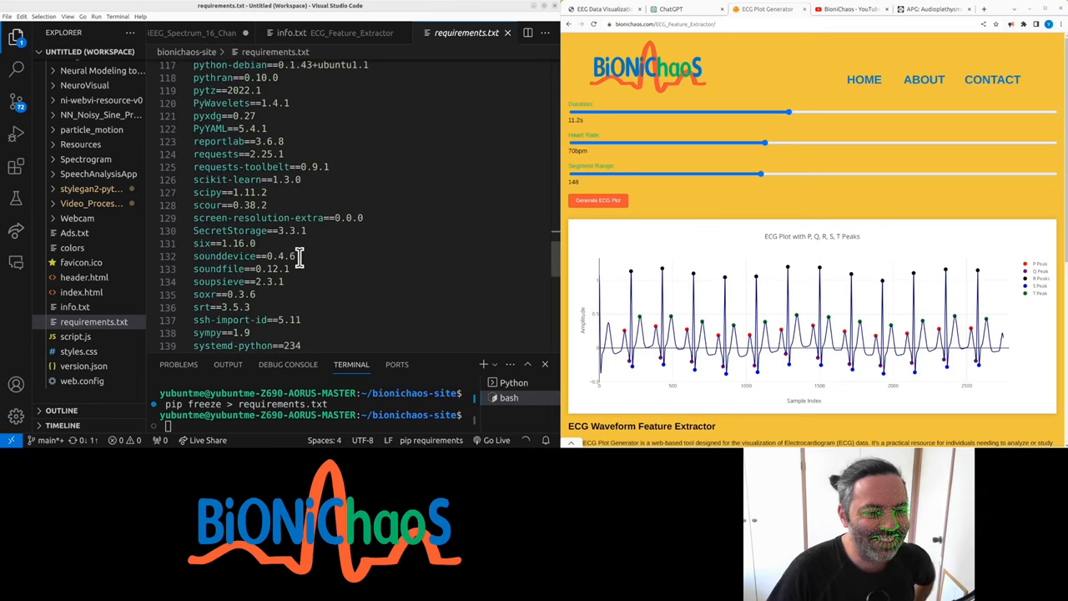
pyautogui.scroll(-3)
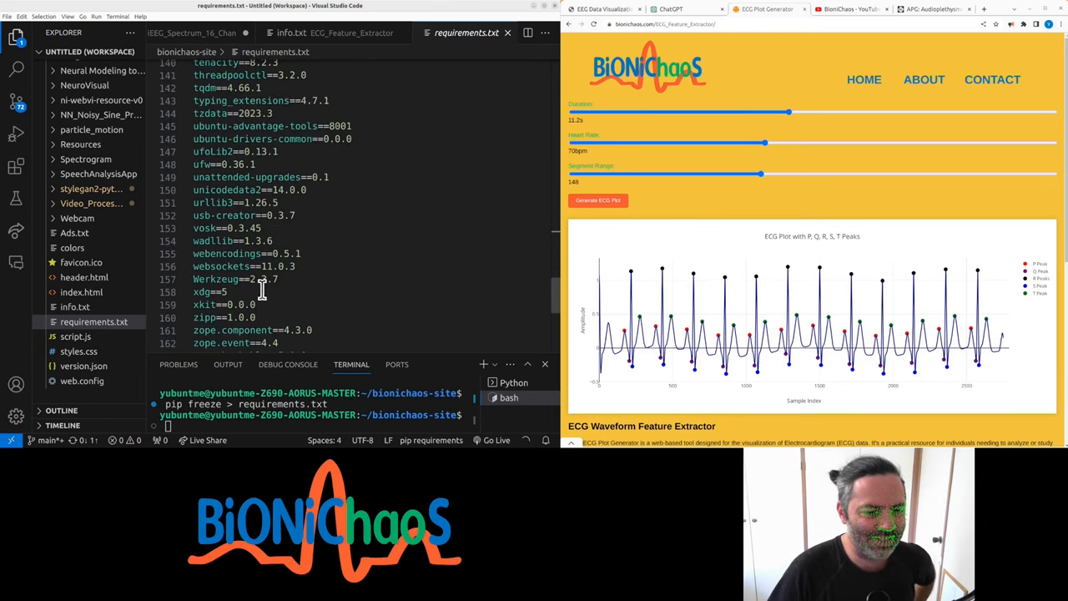
pyautogui.scroll(3)
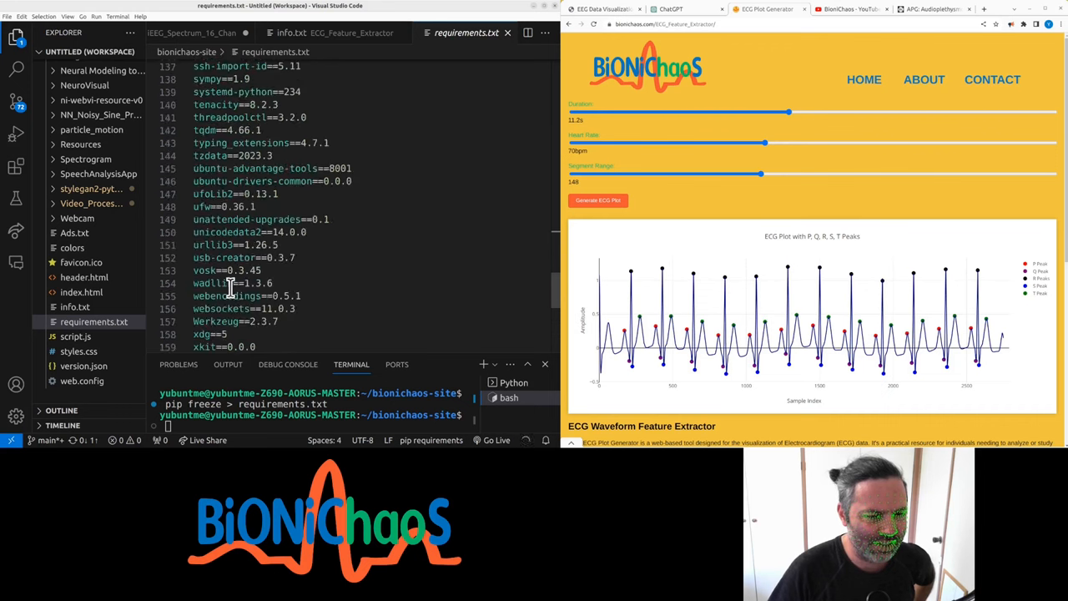
pyautogui.scroll(3)
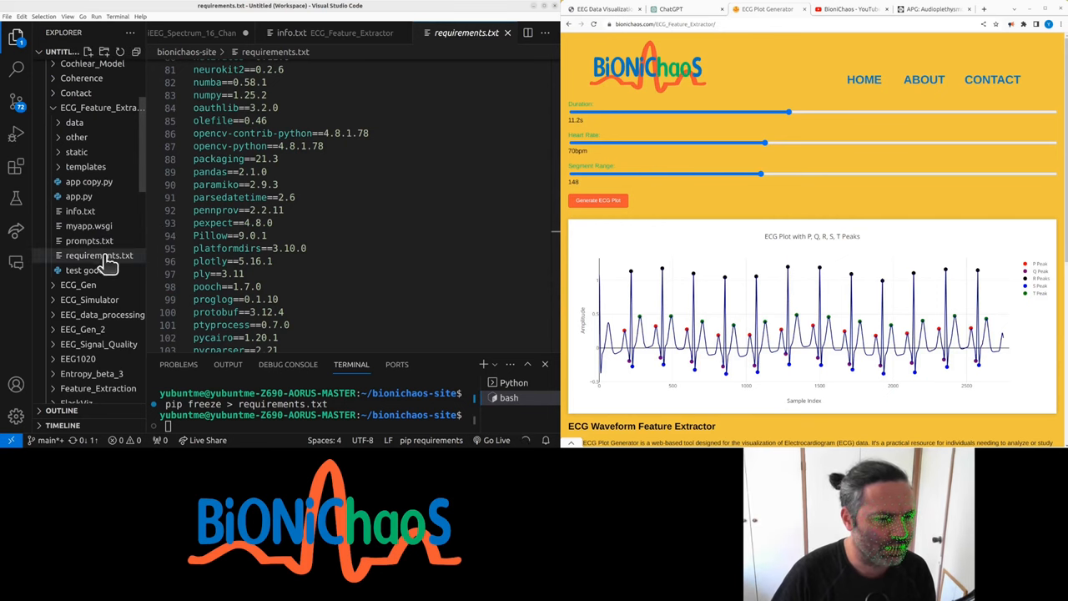
# Step: Open requirements.txt from the ECG_Feature_Extractor folder in the Explorer
pyautogui.click(99, 254)
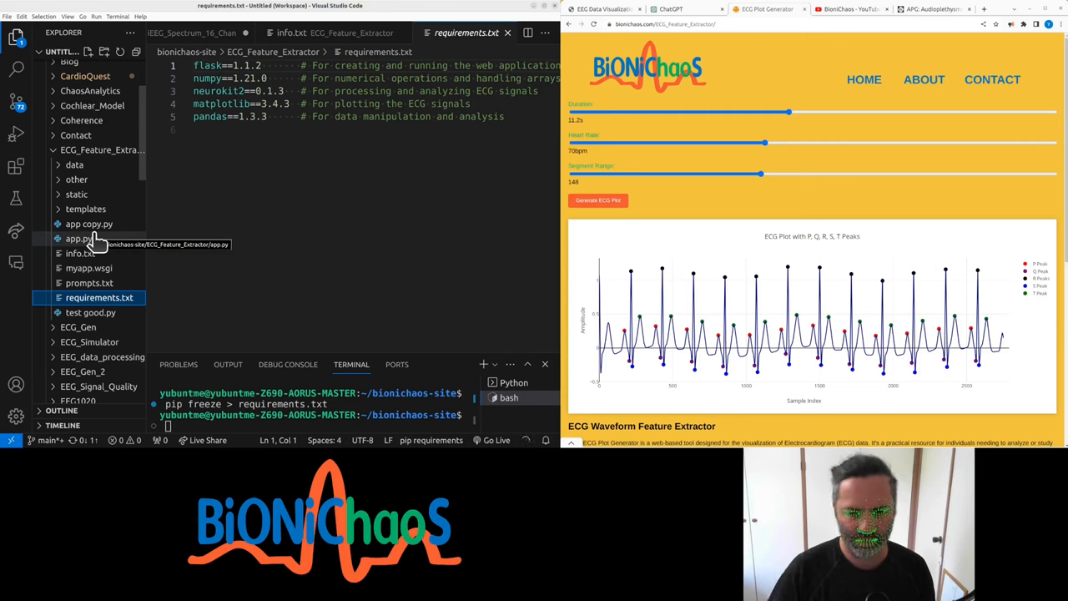
# Step: Resubmit the earlier ChatGPT prompt, edited to request this project's requirements.txt
pyautogui.click(670, 9)
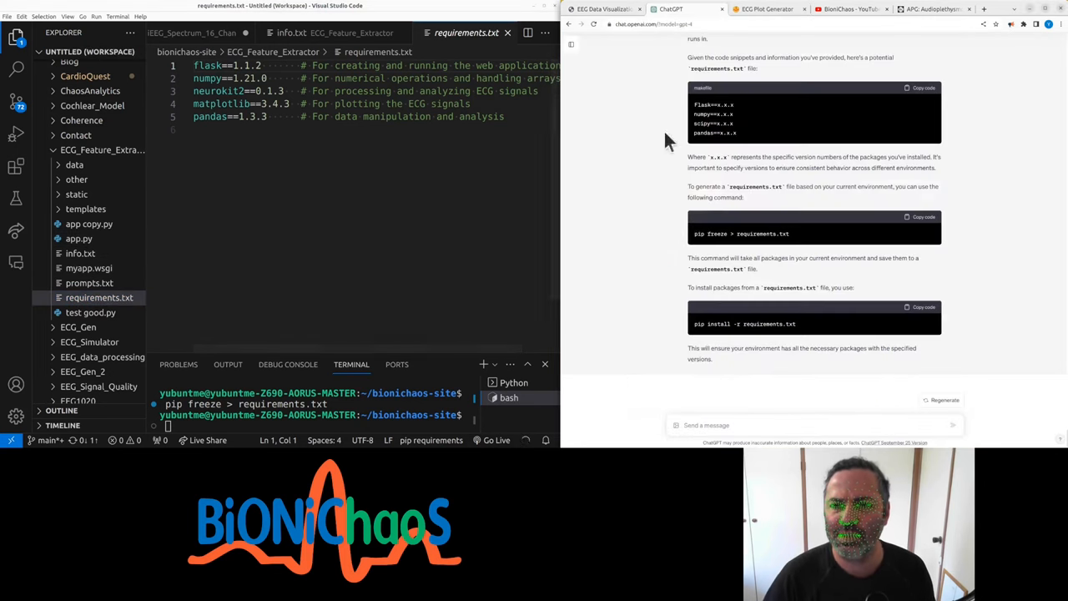
pyautogui.scroll(3)
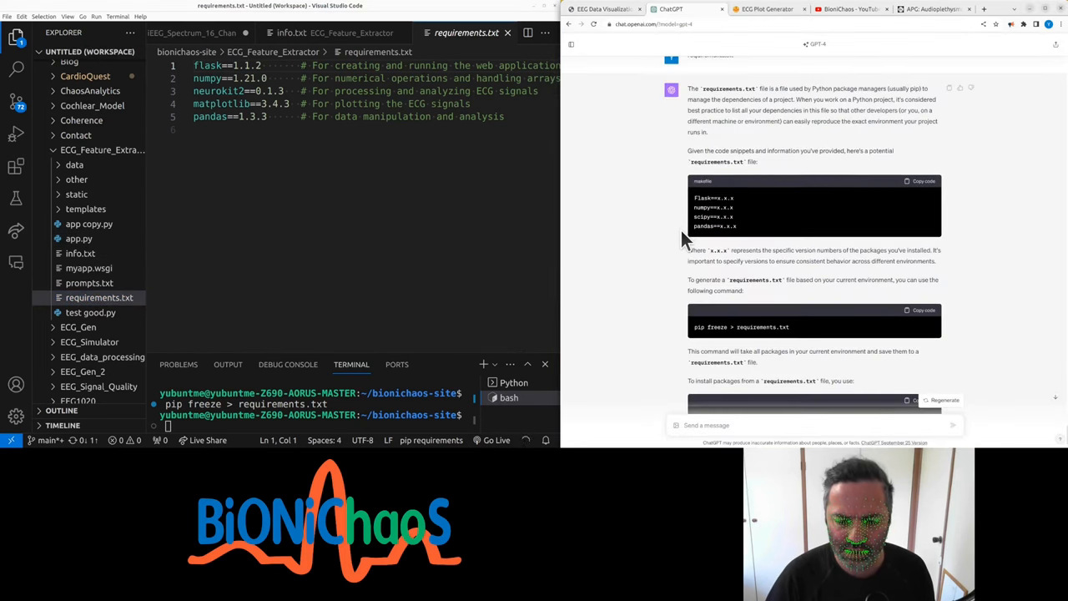
pyautogui.scroll(3)
pyautogui.write('can you')
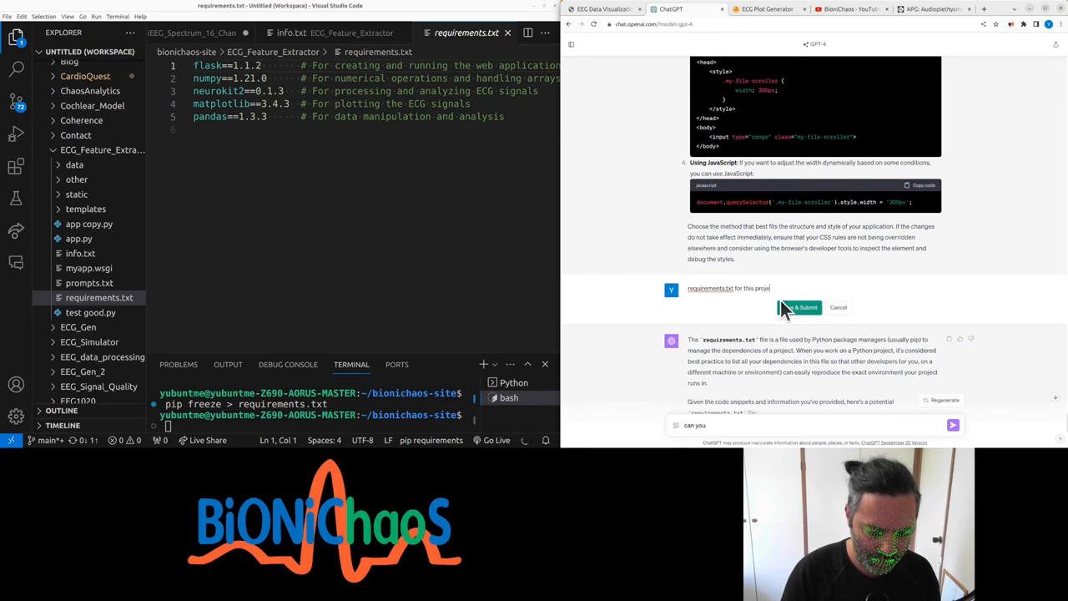
pyautogui.click(797, 307)
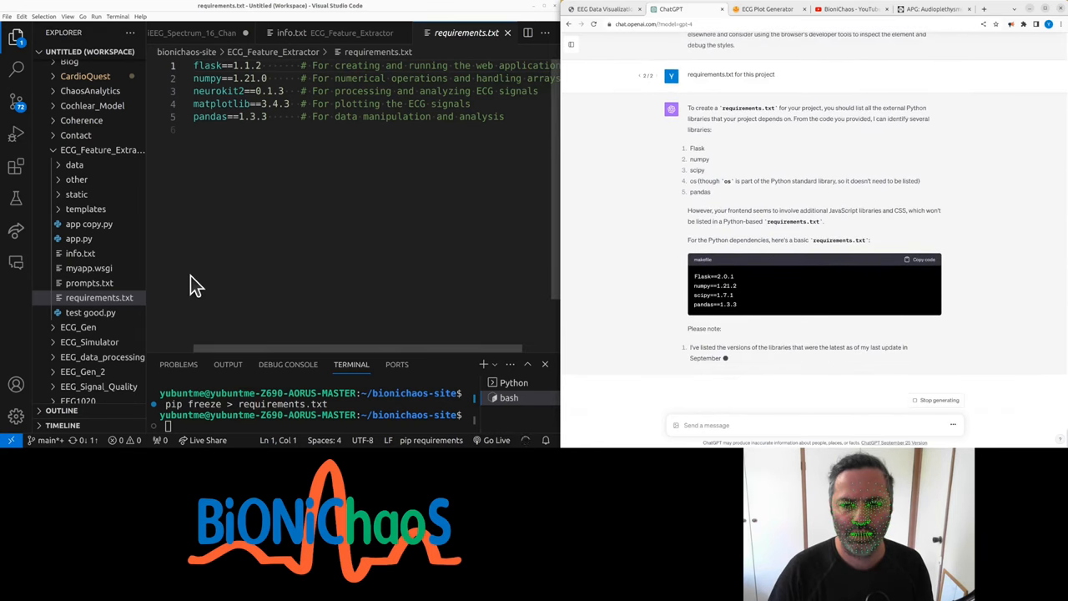
pyautogui.moveTo(708, 289)
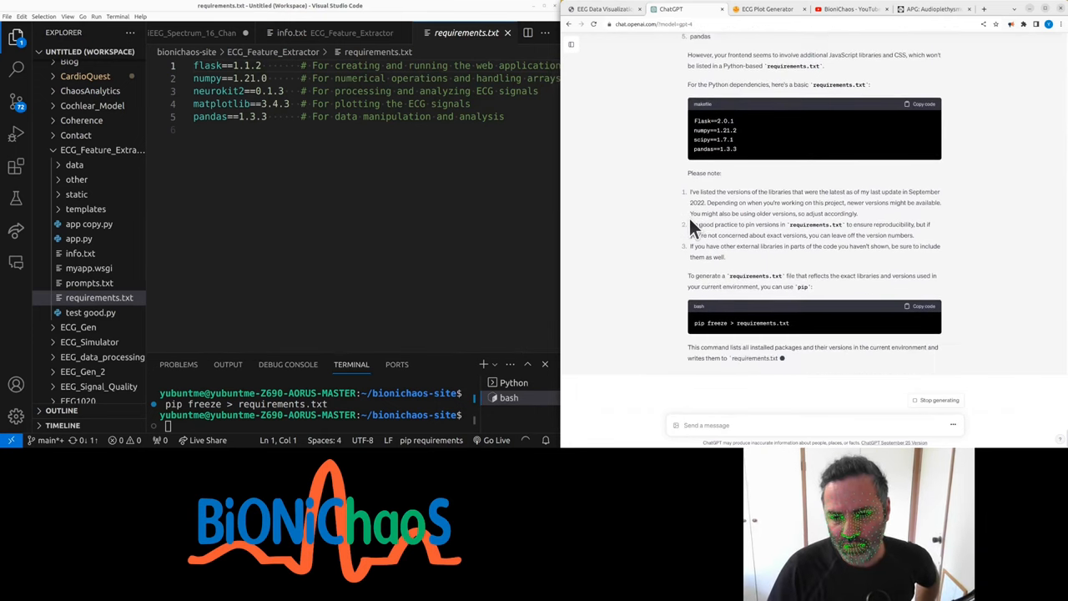
# Step: Review ChatGPT's finished Flask, numpy, scipy and pandas requirements answer
pyautogui.scroll(3)
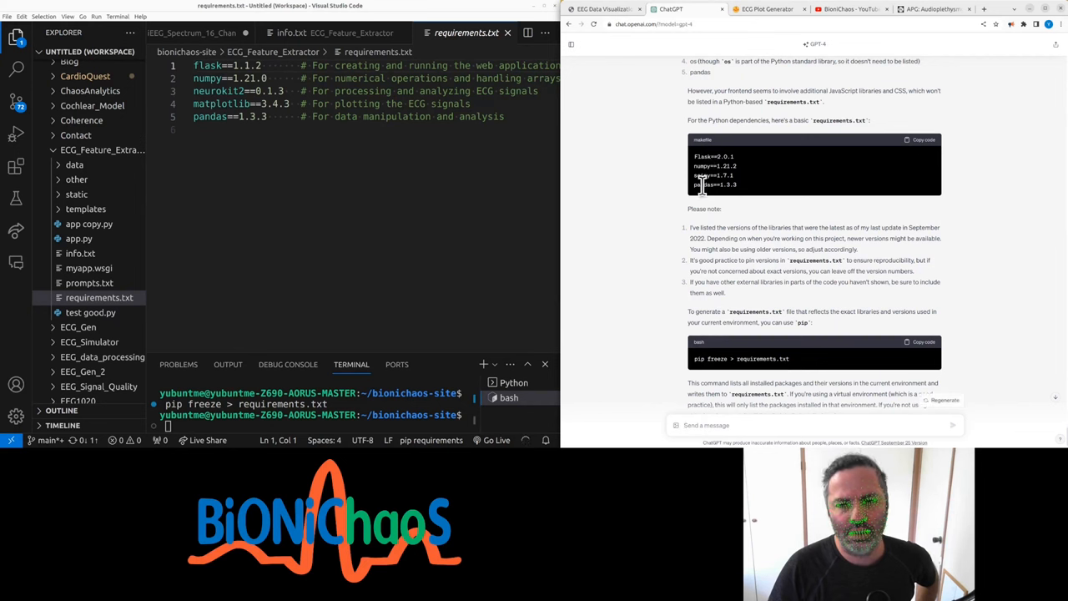
pyautogui.moveTo(733, 189)
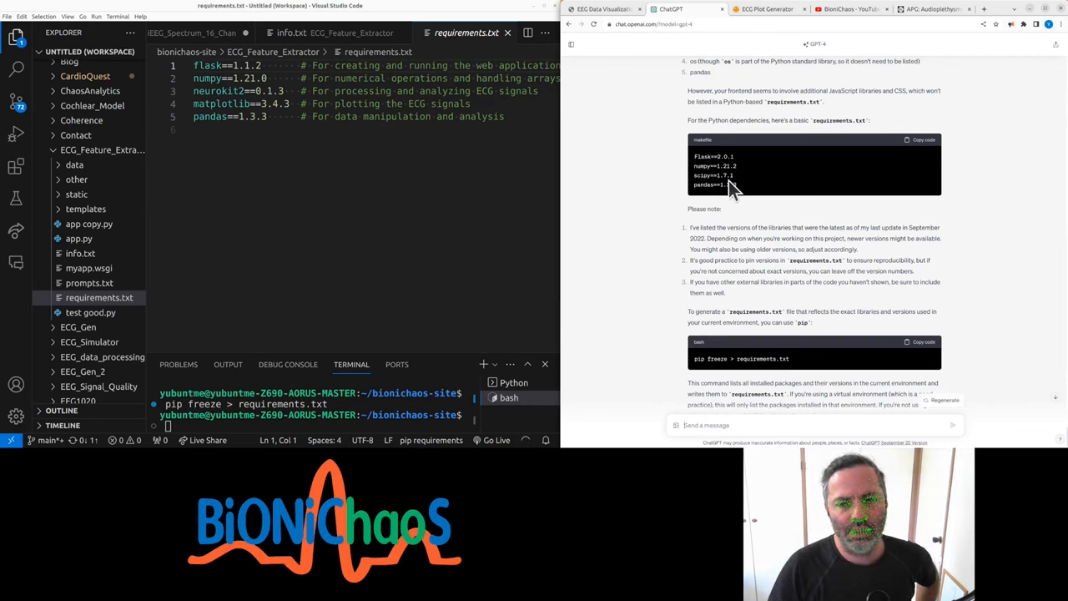